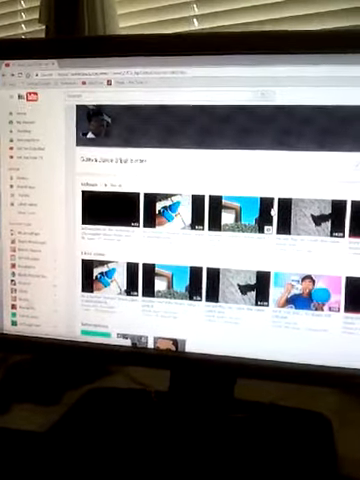
pyautogui.scroll(-3)
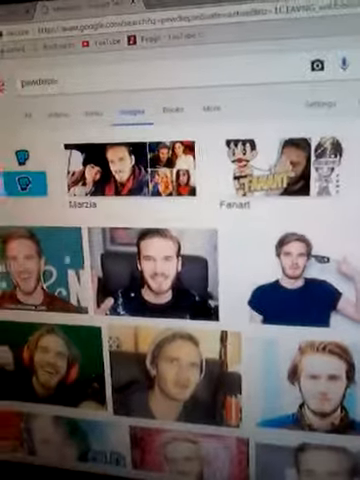
pyautogui.scroll(-3)
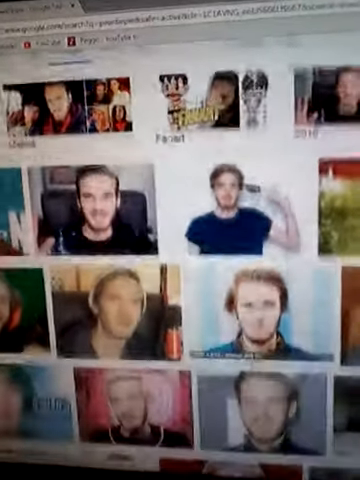
pyautogui.scroll(-3)
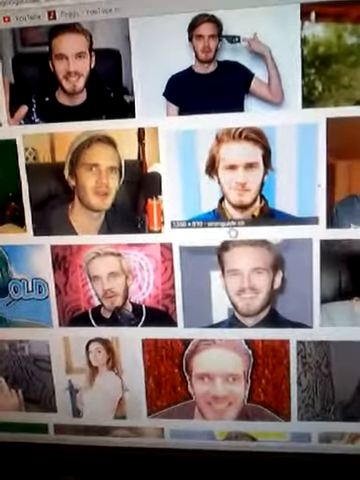
pyautogui.scroll(-3)
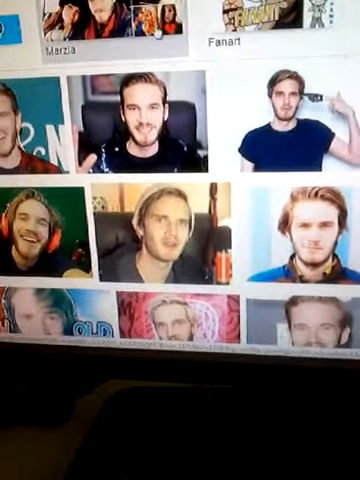
pyautogui.scroll(-3)
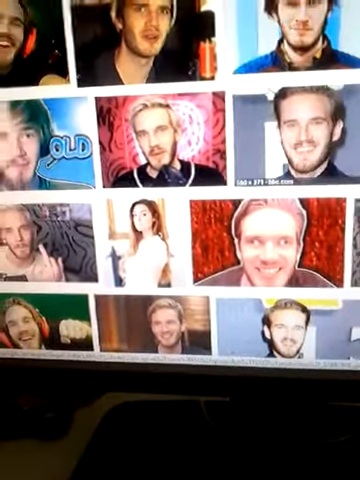